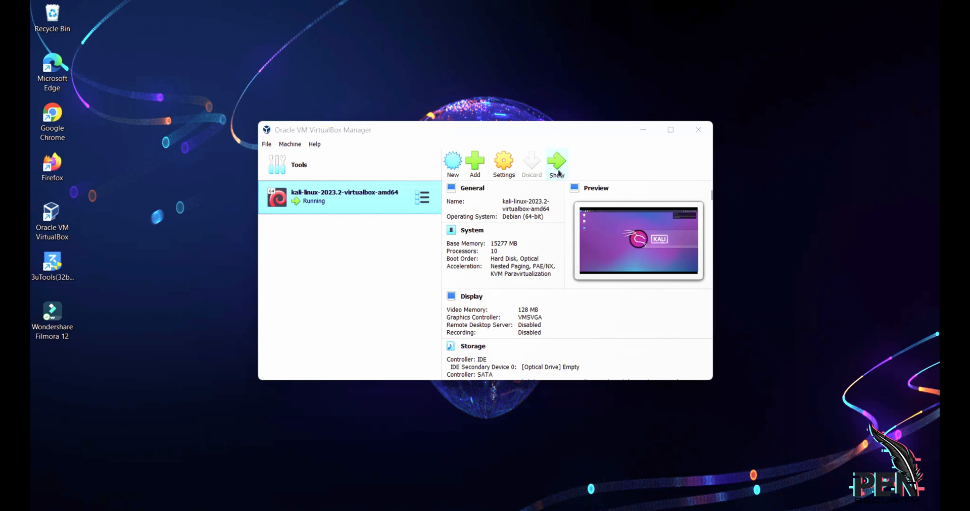
- Show the running kali-linux VM's window from VirtualBox Manager
{"action": "left_click", "coordinate": [556, 164]}
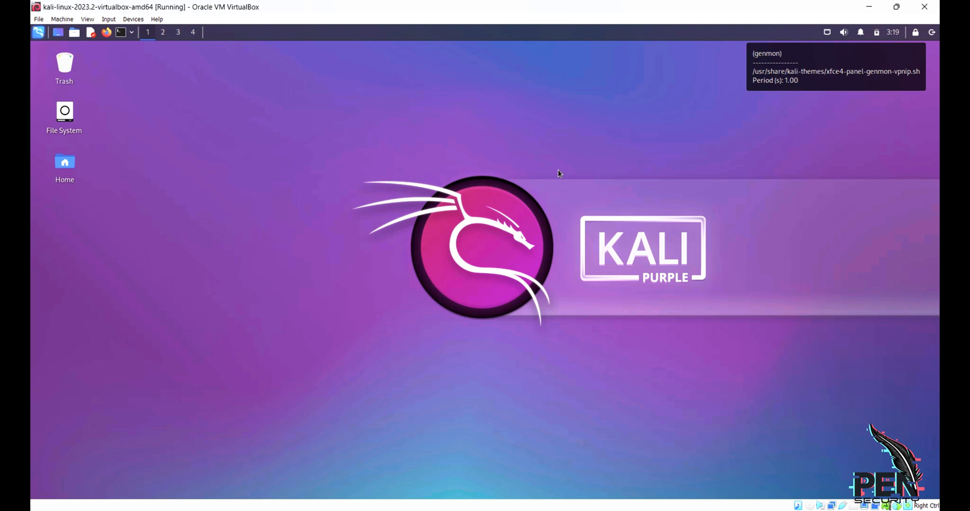
{"action": "mouse_move", "coordinate": [191, 62]}
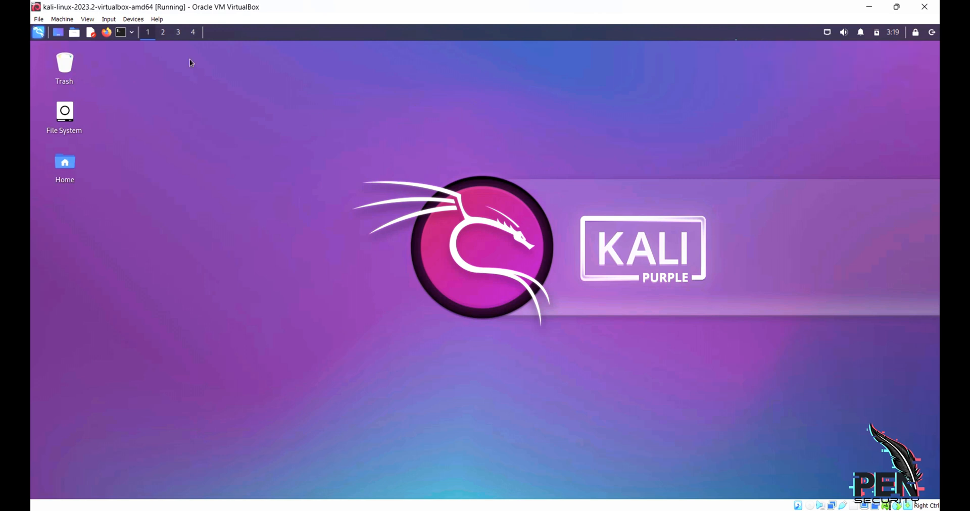
- Run sudo setoolkit and pick Social-Engineering Attacks, Website Attack Vectors, Credential Harvester
{"action": "left_click", "coordinate": [120, 32]}
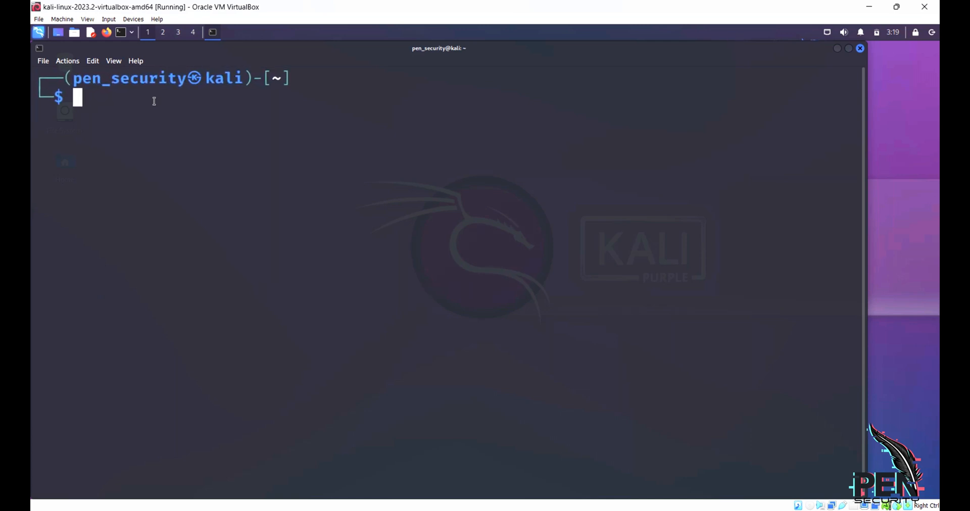
{"action": "type", "text": "sudo setoolkit"}
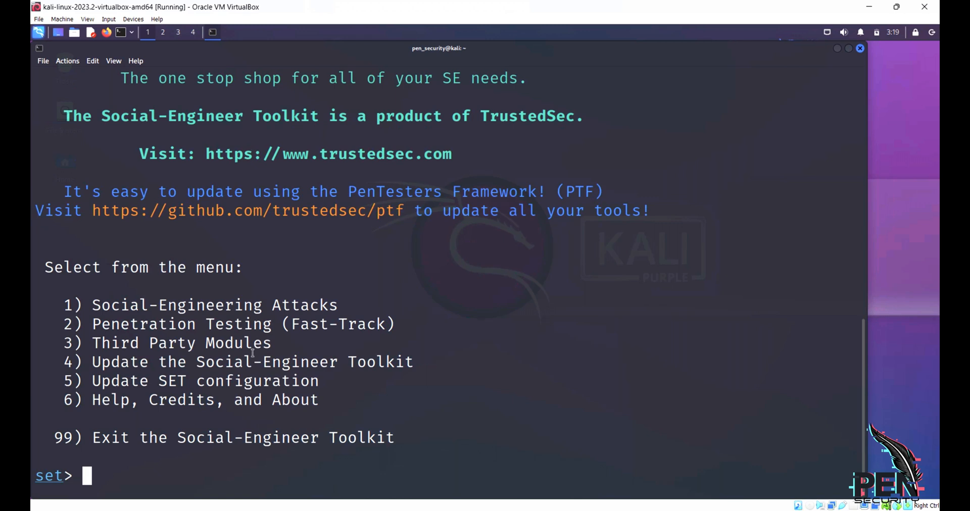
{"action": "type", "text": "1"}
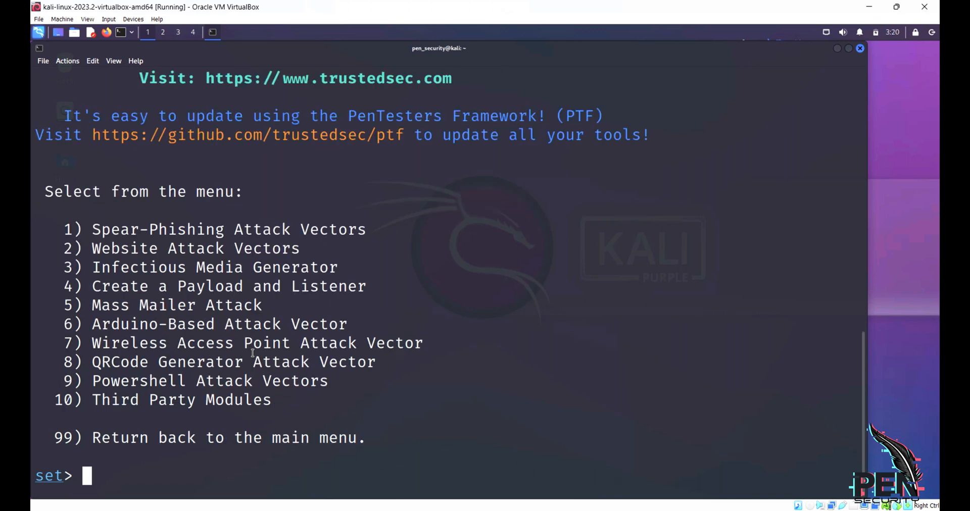
{"action": "type", "text": "2"}
{"action": "type", "text": "3"}
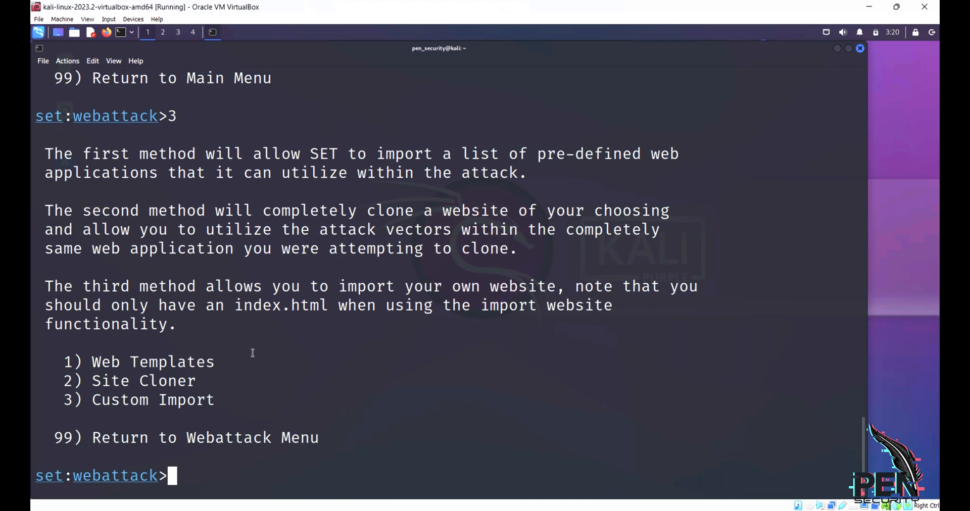
{"action": "type", "text": "2"}
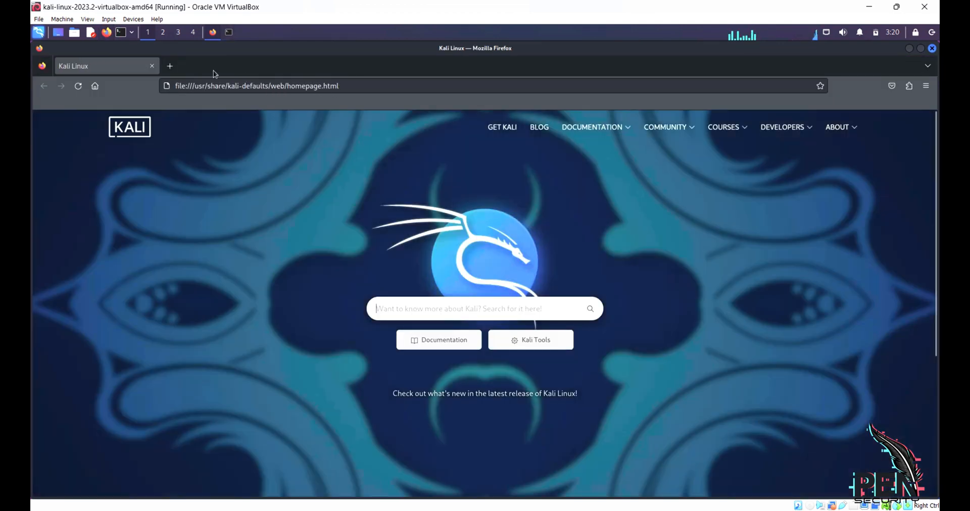
- Search 'delsu' in a new tab, open Portal Login, and copy its URL
{"action": "left_click", "coordinate": [170, 65]}
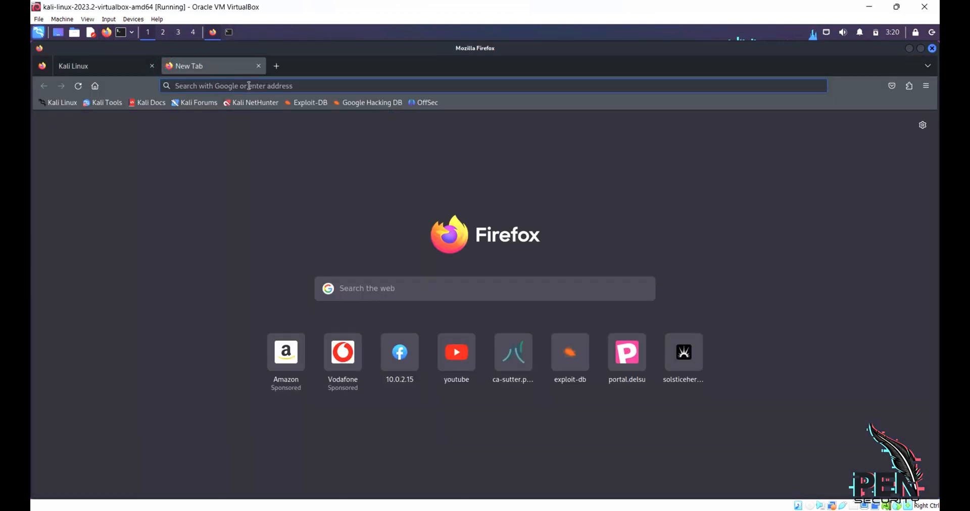
{"action": "type", "text": "delsu"}
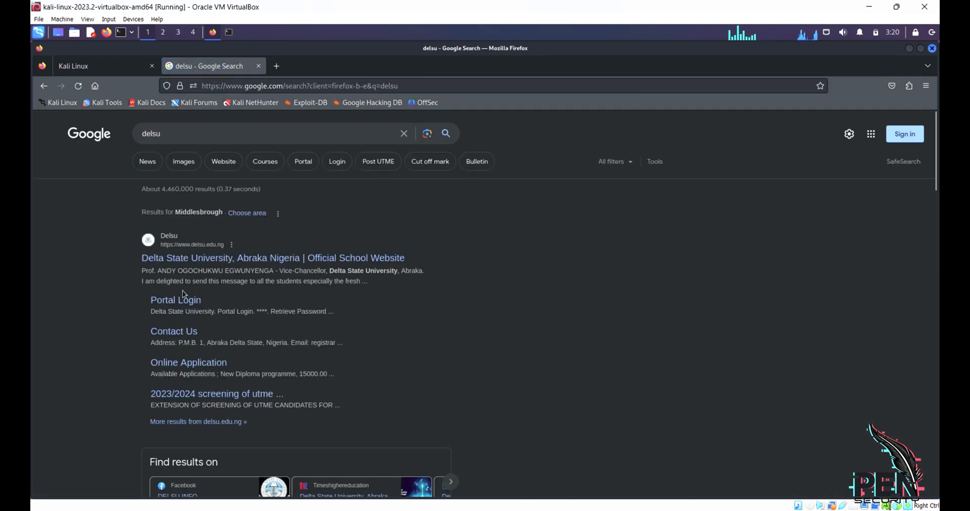
{"action": "left_click", "coordinate": [175, 300]}
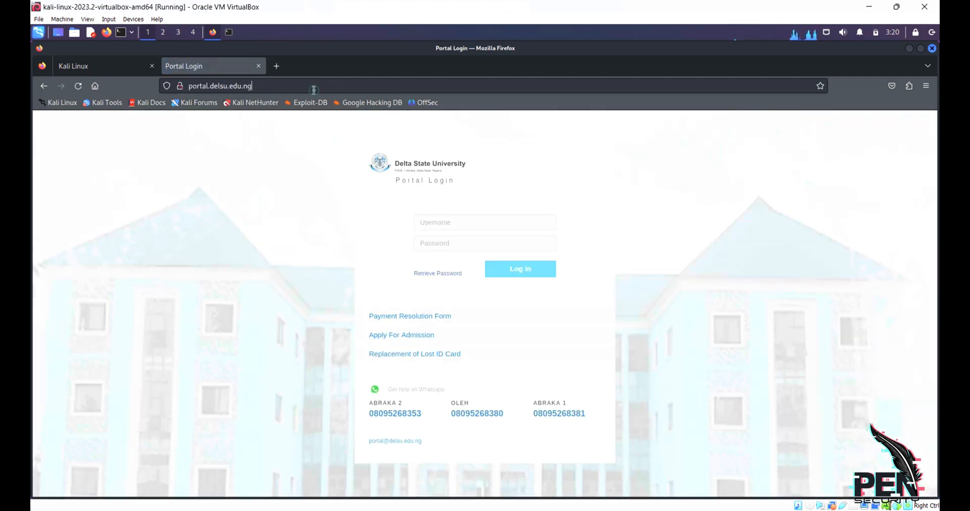
{"action": "right_click", "coordinate": [312, 86]}
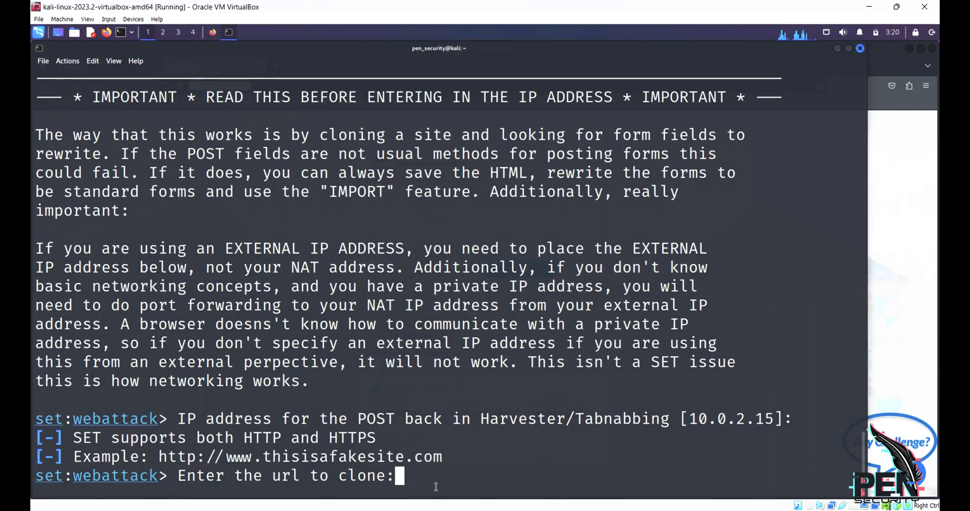
{"action": "right_click", "coordinate": [435, 486]}
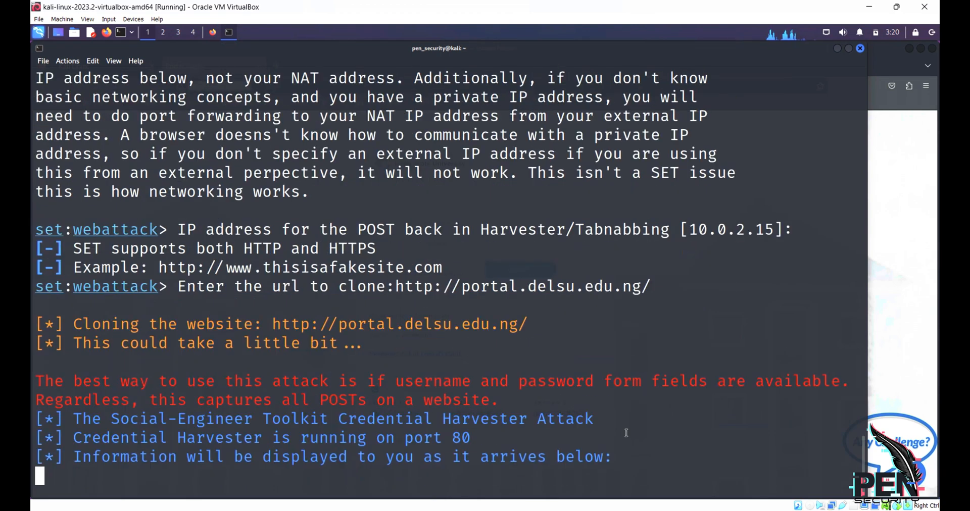
{"action": "mouse_move", "coordinate": [691, 231]}
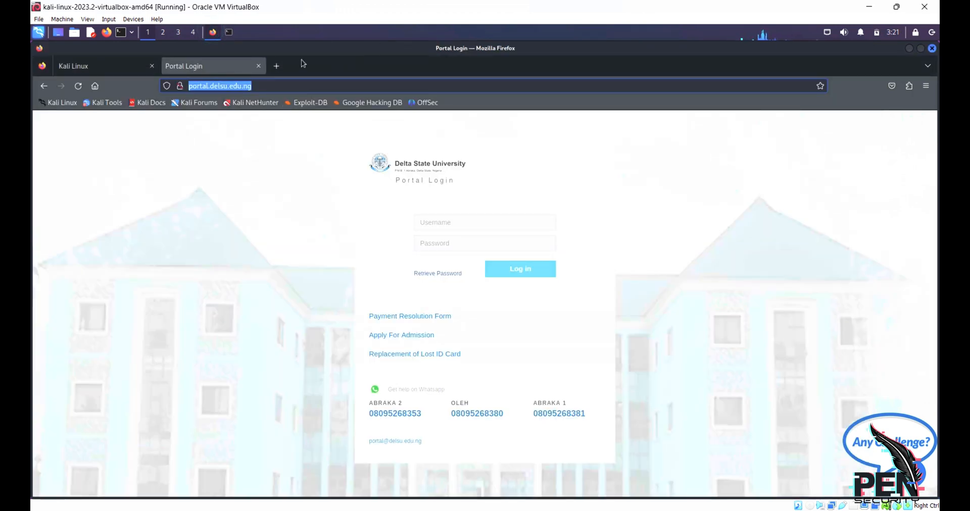
- Load 10.0.2.15 in a new tab and log in as pen-security with a password
{"action": "left_click", "coordinate": [276, 66]}
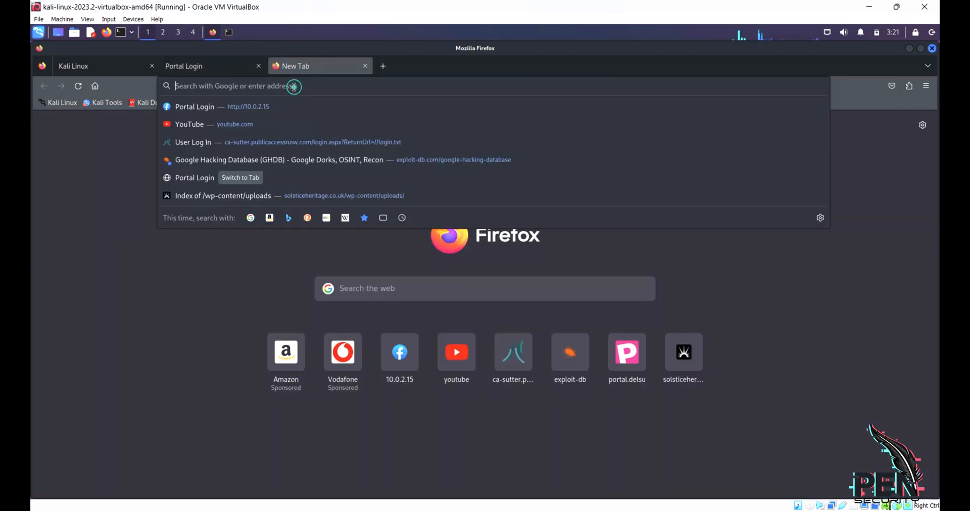
{"action": "type", "text": "10.0.2.15"}
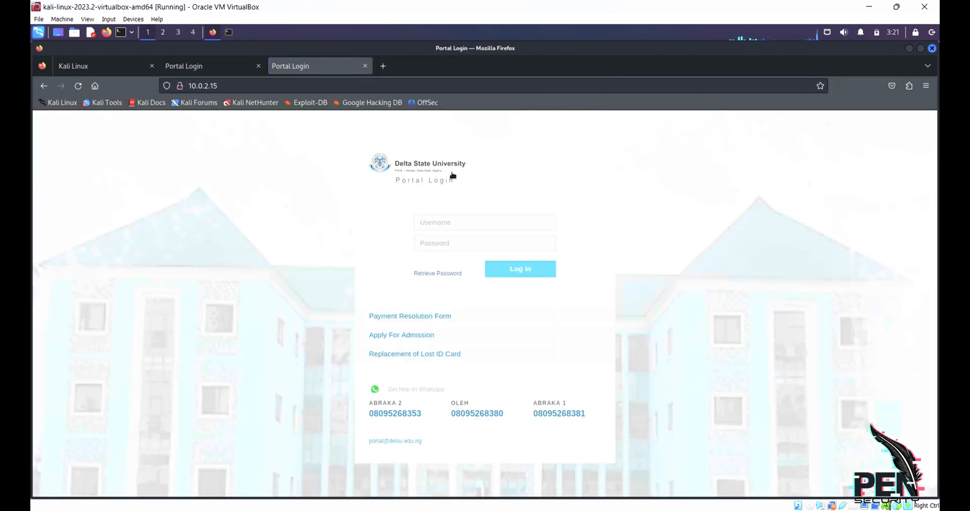
{"action": "left_click", "coordinate": [485, 222]}
{"action": "type", "text": "pen-security"}
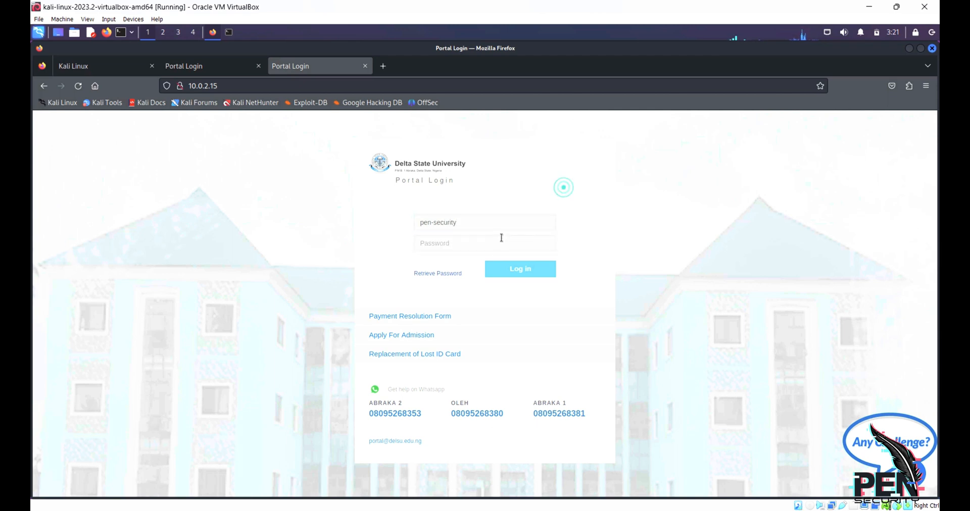
{"action": "type", "text": "••"}
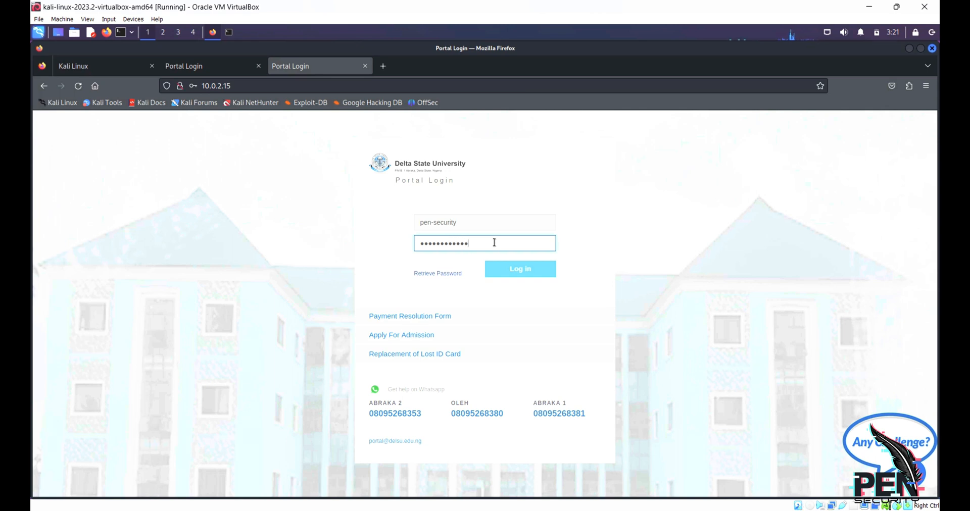
{"action": "type", "text": "••"}
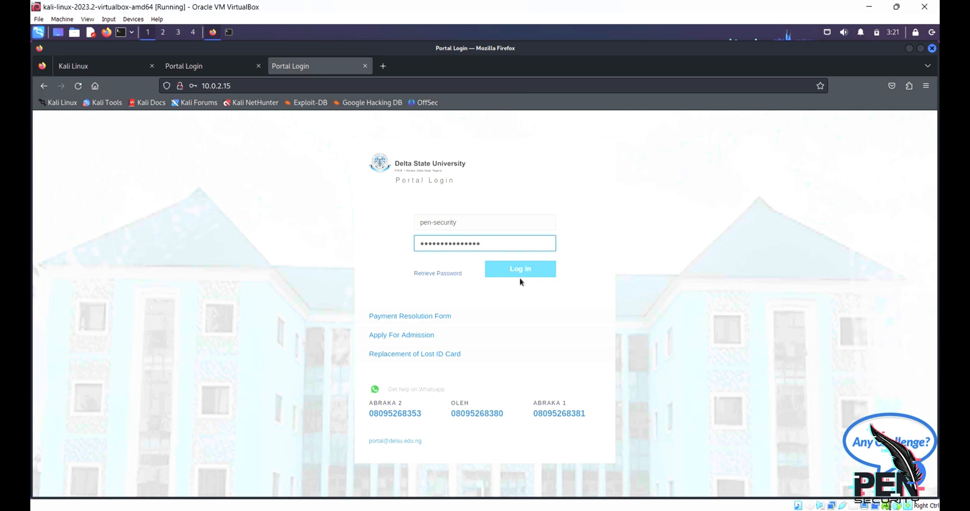
{"action": "left_click", "coordinate": [519, 269]}
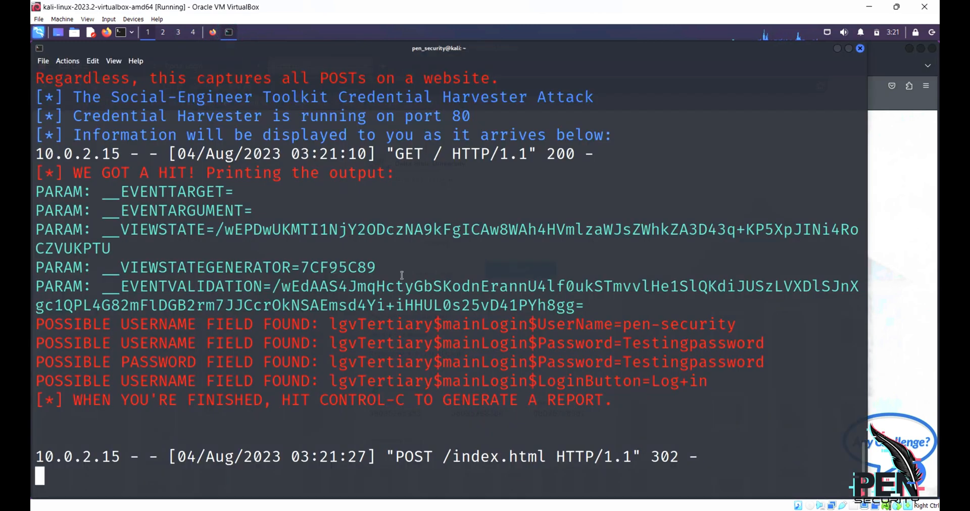
{"action": "mouse_move", "coordinate": [628, 331]}
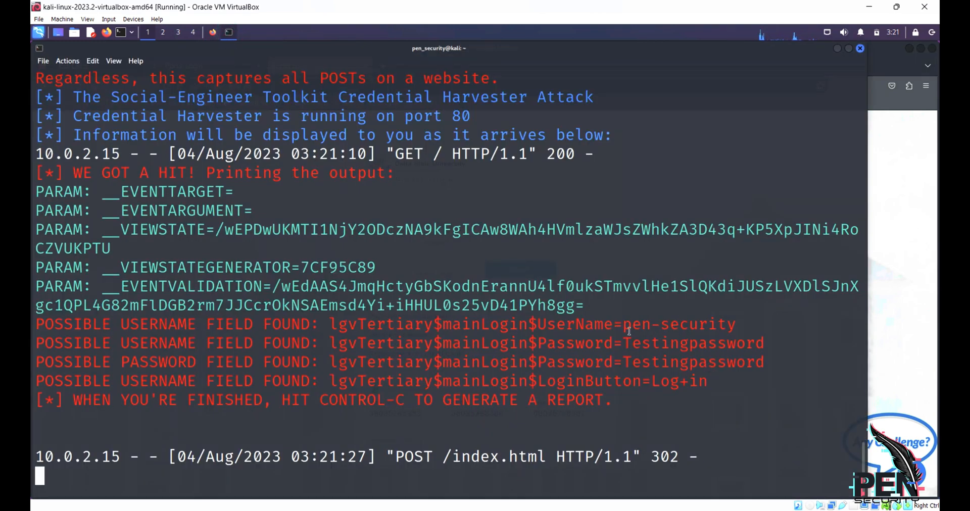